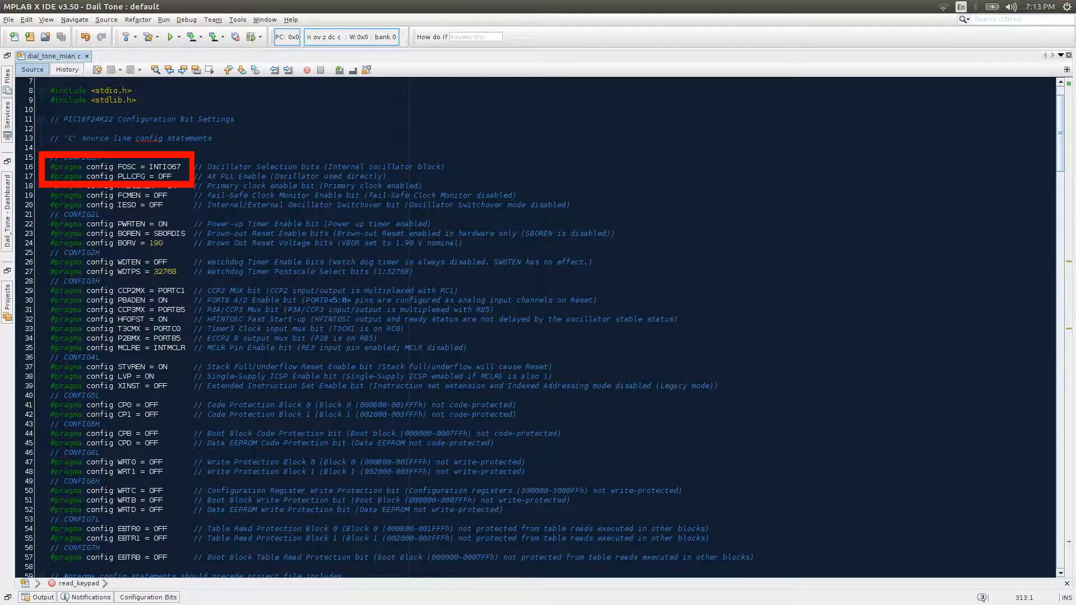
scroll("down", 3)
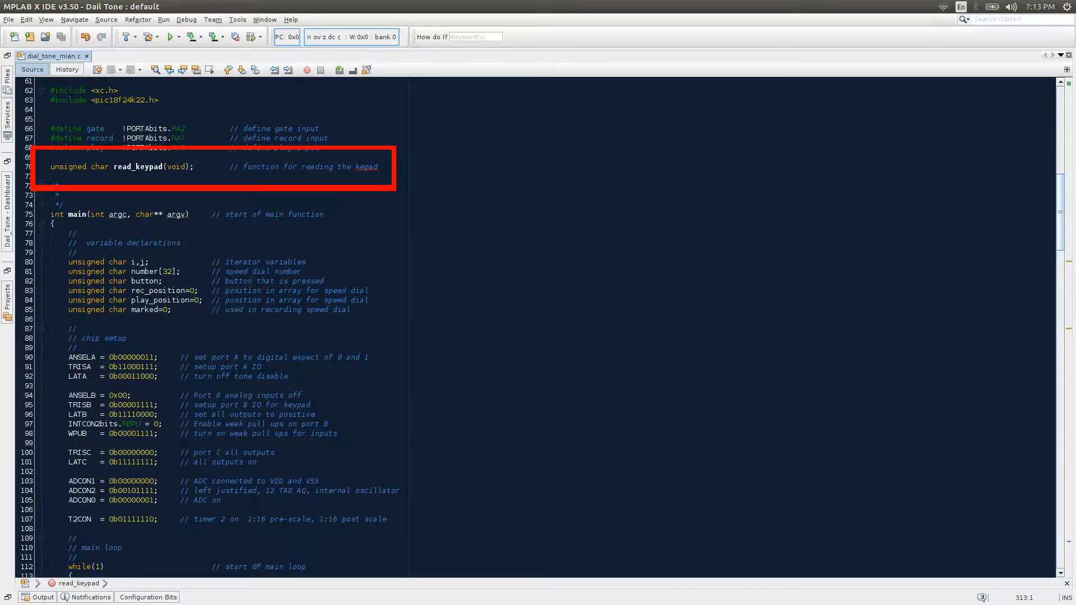
scroll("down", 3)
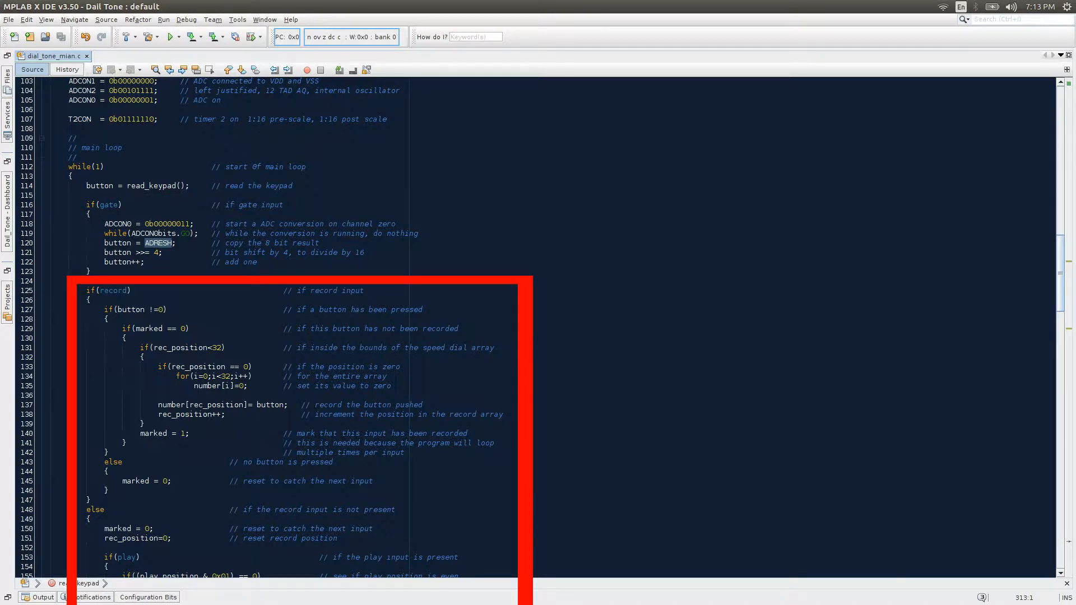
scroll("down", 3)
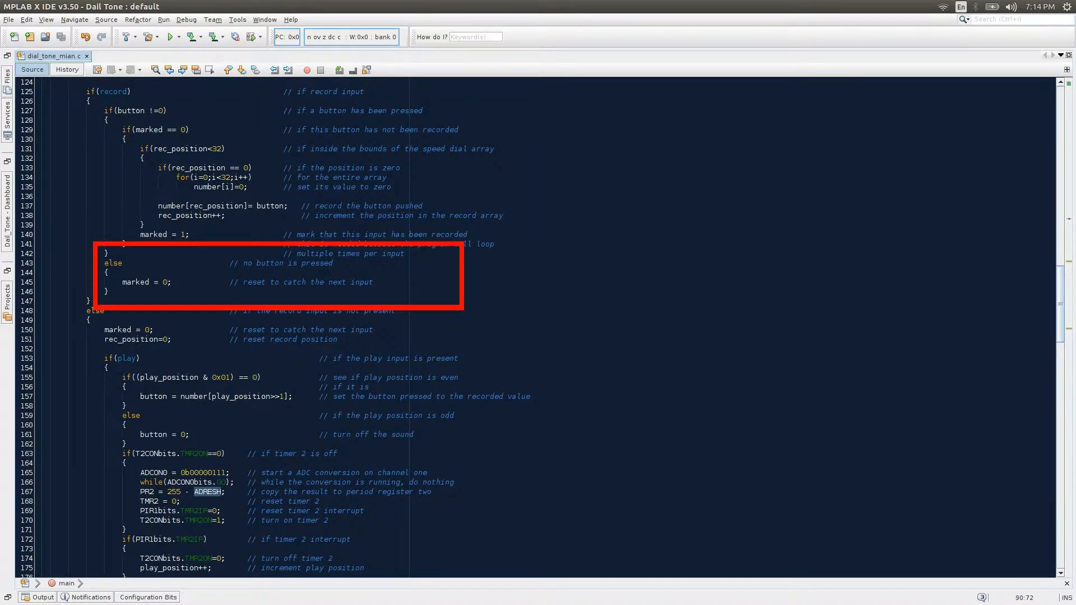
scroll("down", 3)
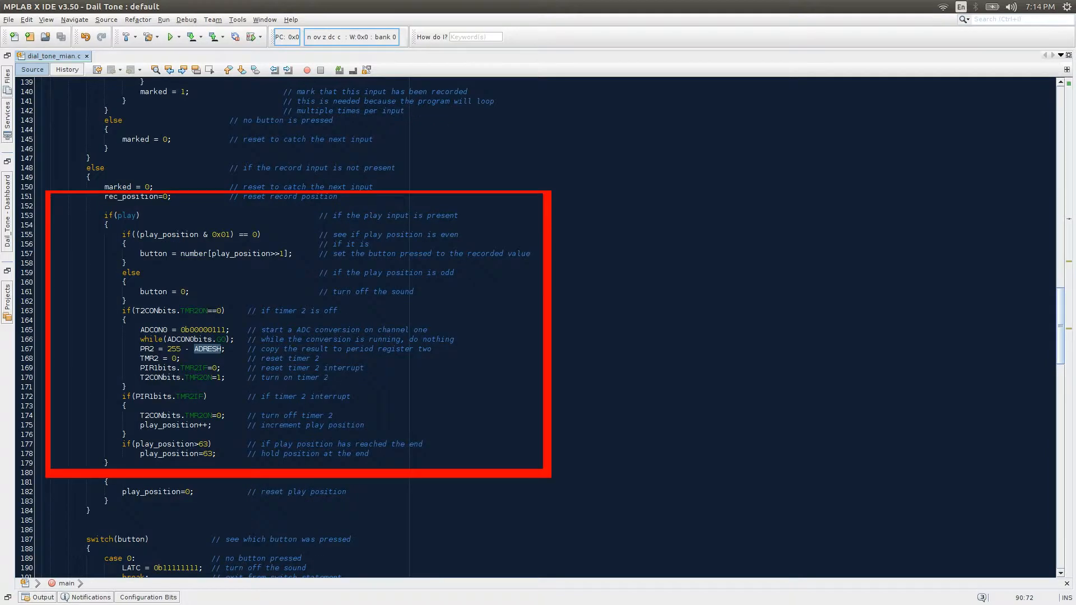